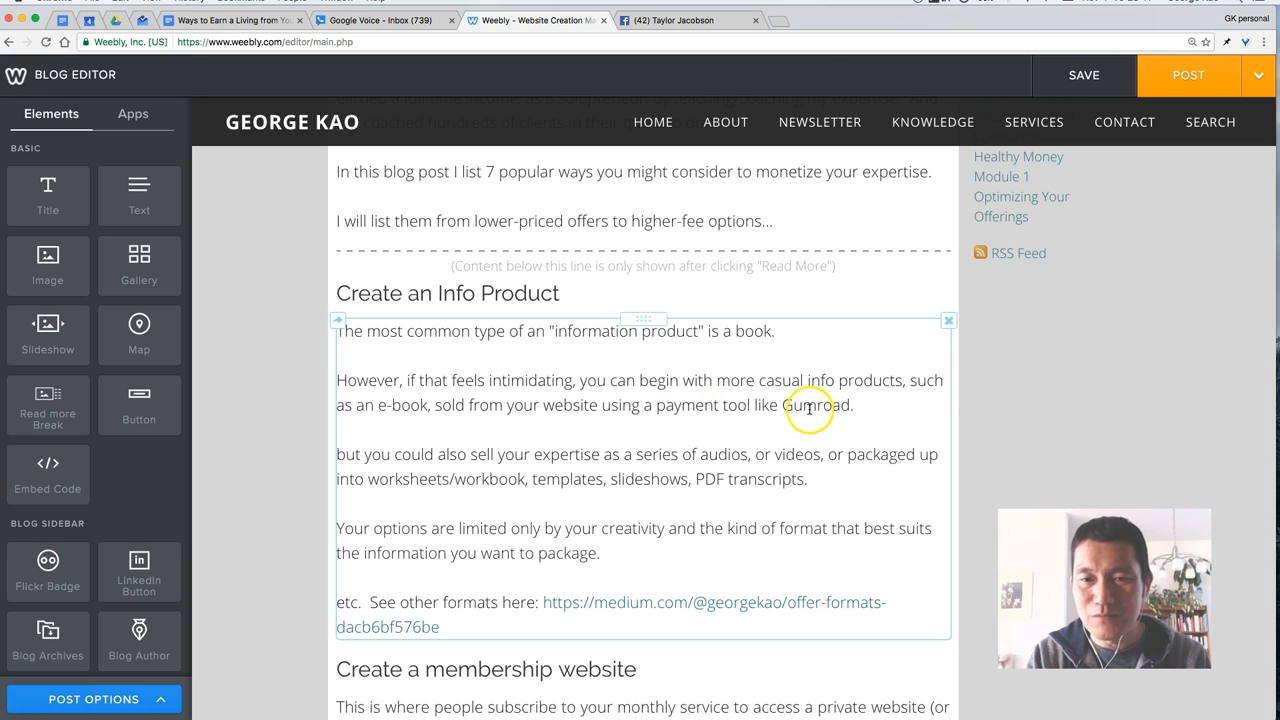
- Select 'Gumroad' and start a Website URL link for it
{"action": "double_click", "coordinate": [815, 405]}
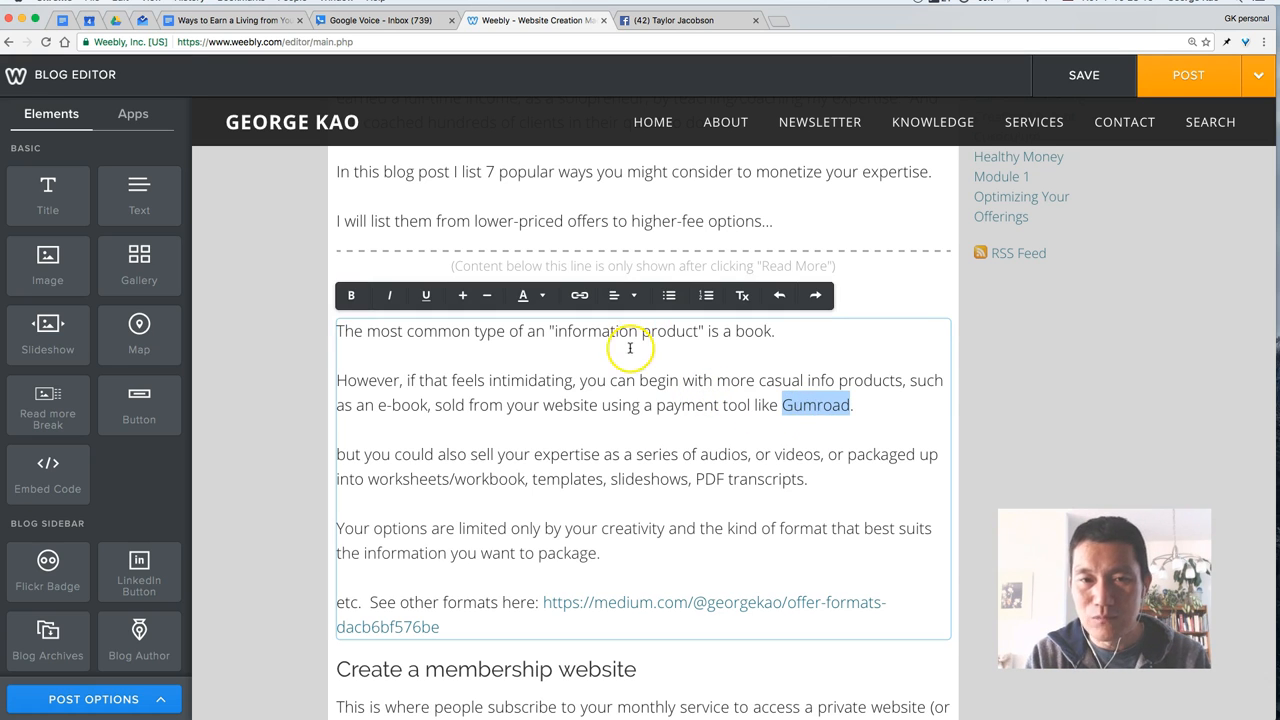
{"action": "left_click", "coordinate": [579, 295]}
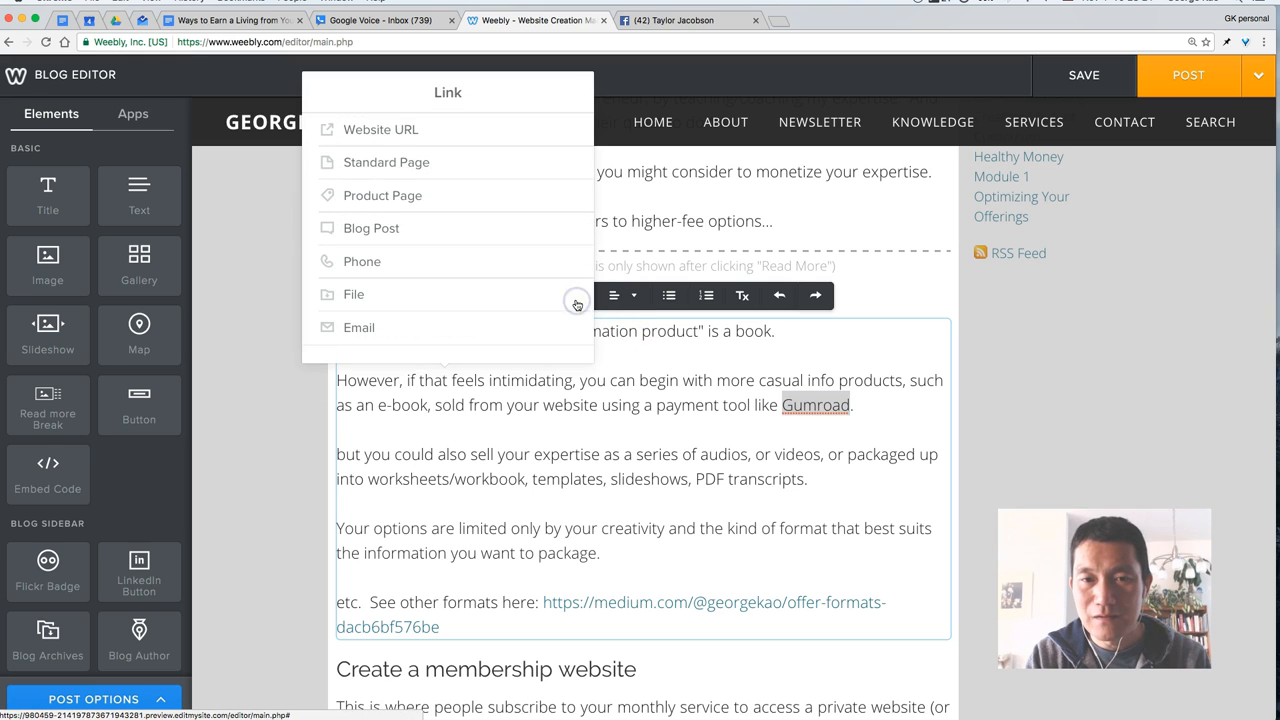
{"action": "left_click", "coordinate": [381, 129]}
{"action": "type", "text": "www.gumroad.com"}
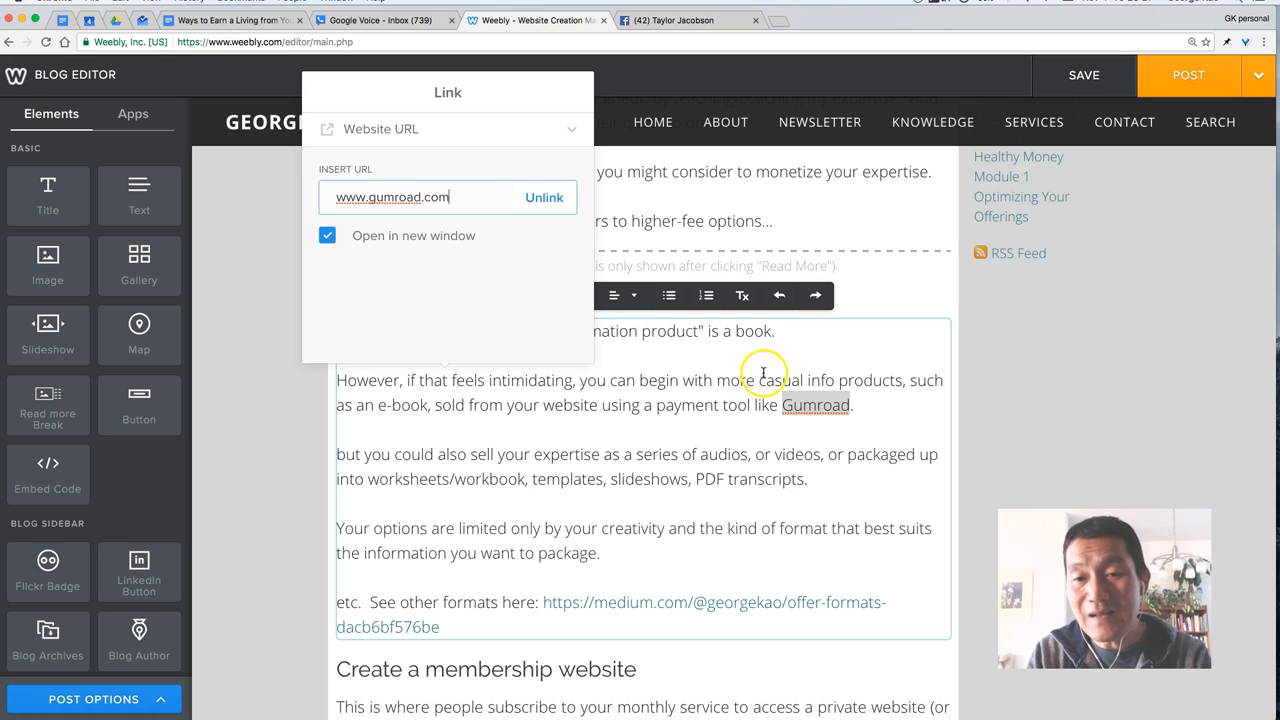
{"action": "mouse_move", "coordinate": [495, 204]}
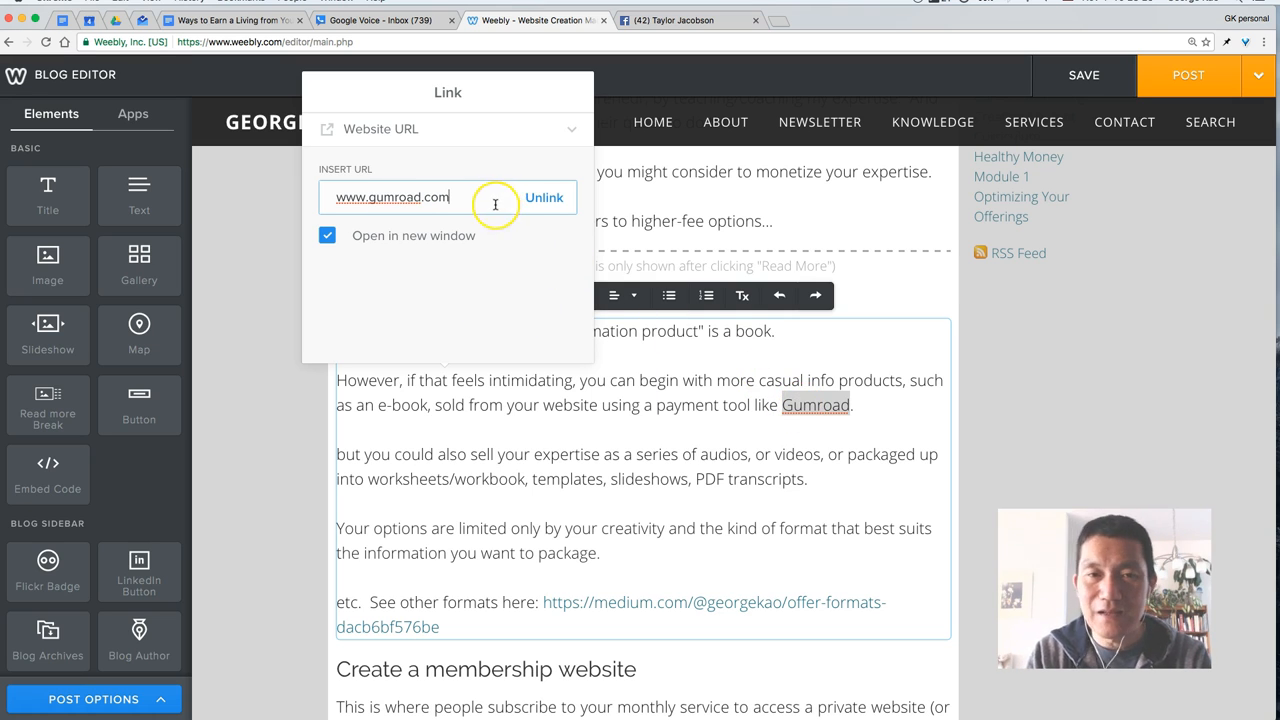
{"action": "mouse_move", "coordinate": [558, 227]}
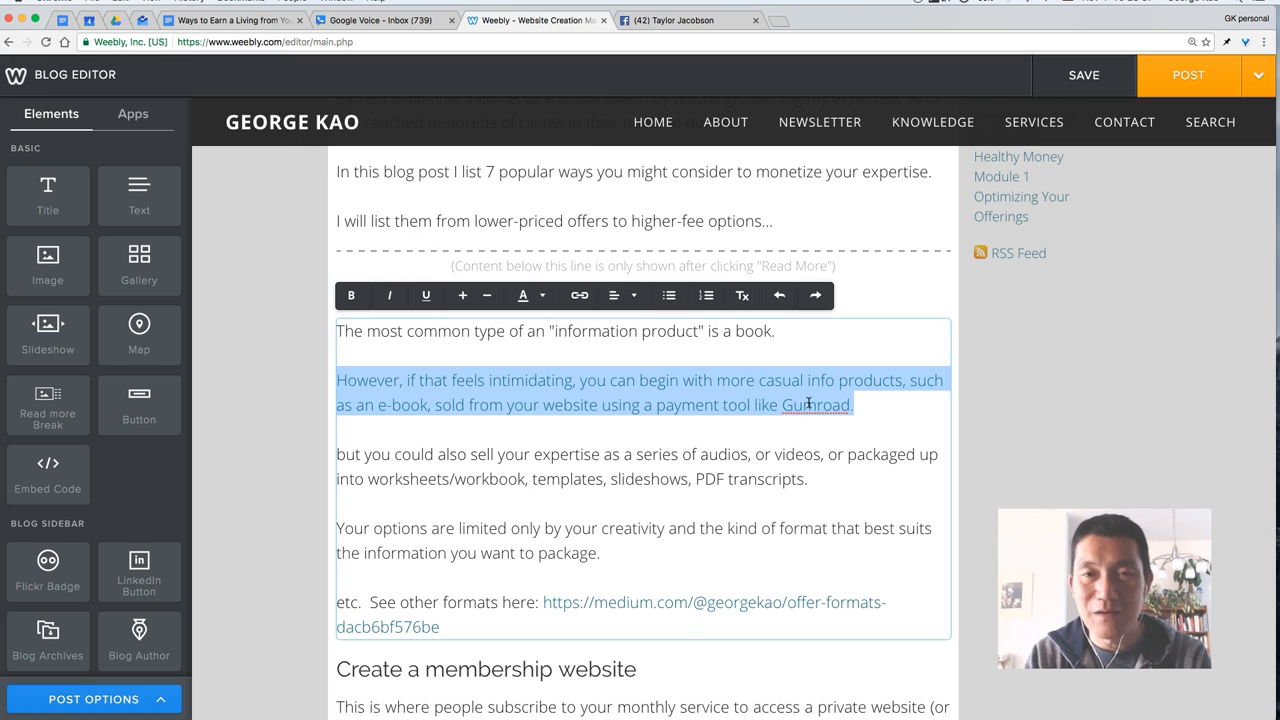
{"action": "mouse_move", "coordinate": [657, 438]}
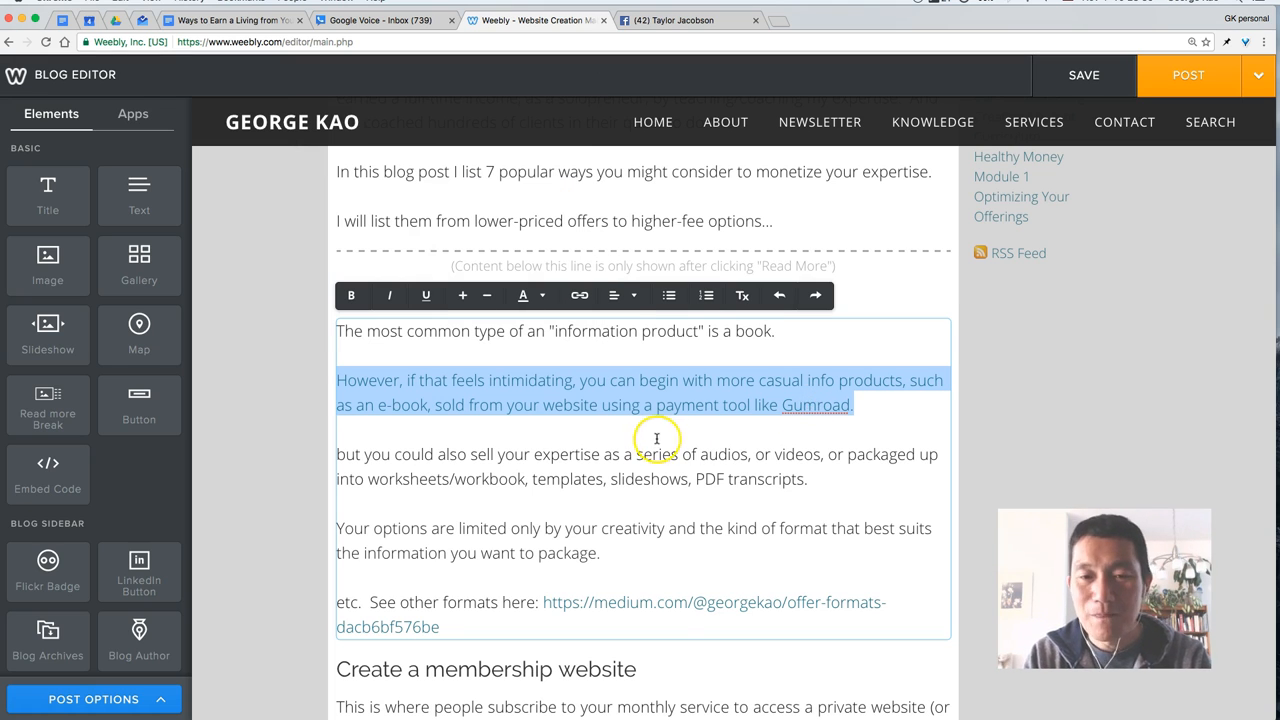
- Select 'expertise' and start a Website URL link for it
{"action": "double_click", "coordinate": [566, 454]}
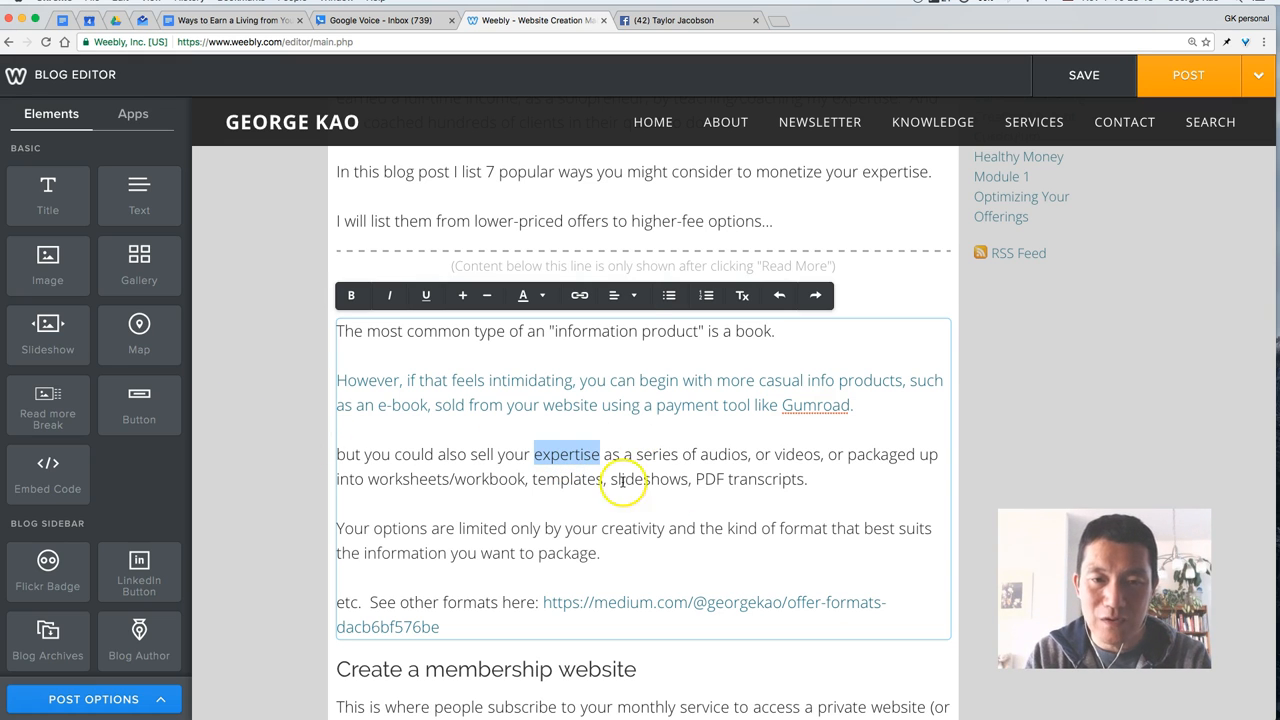
{"action": "left_click", "coordinate": [578, 295]}
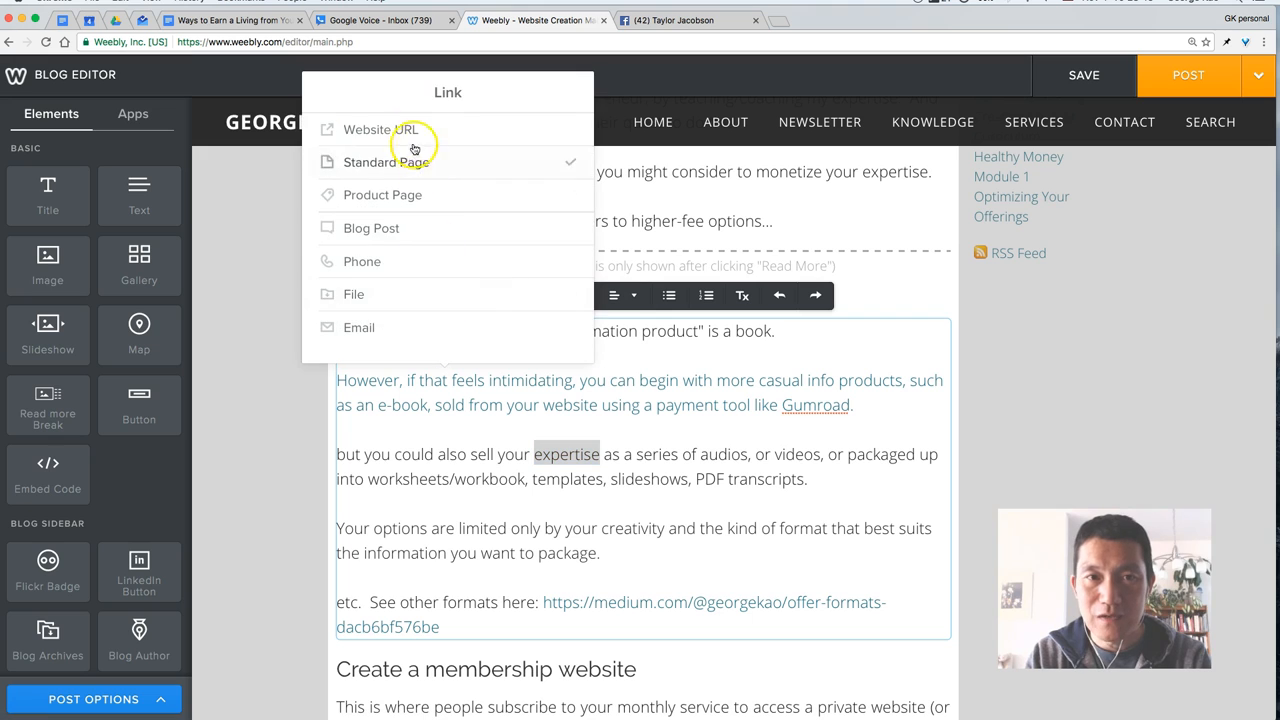
{"action": "left_click", "coordinate": [381, 129]}
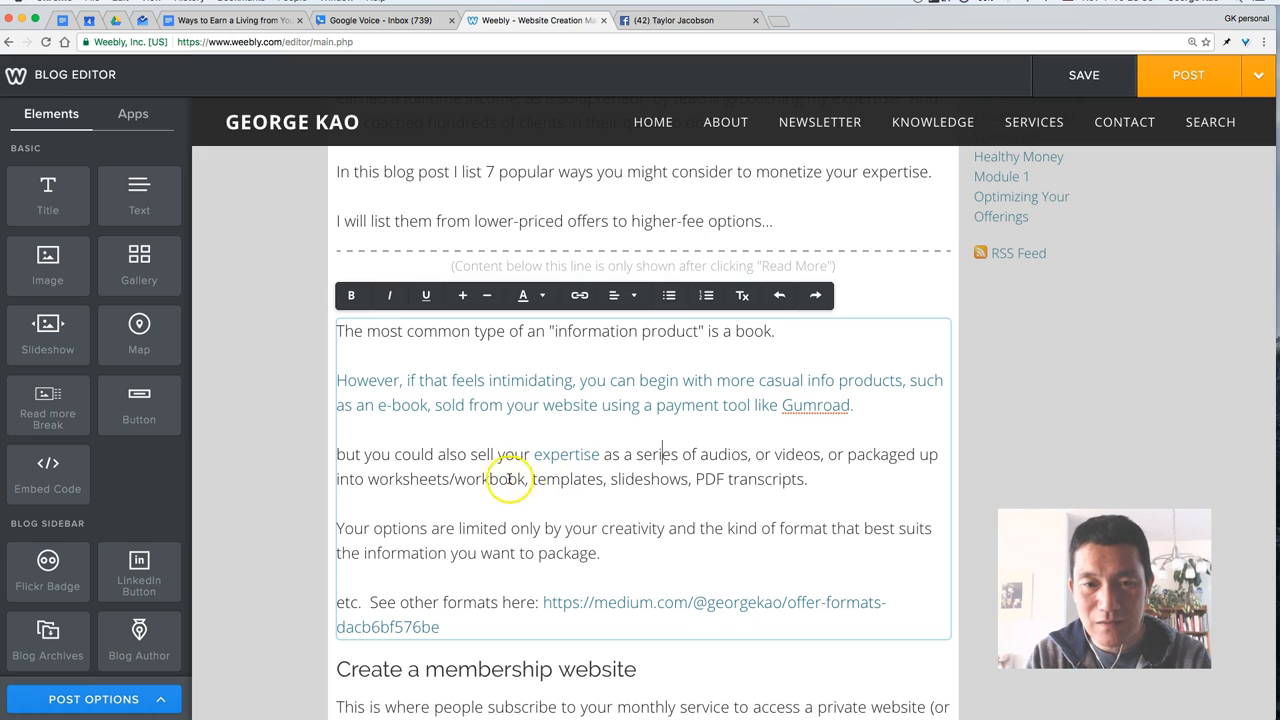
{"action": "left_click_drag", "start_coordinate": [453, 479], "coordinate": [668, 479]}
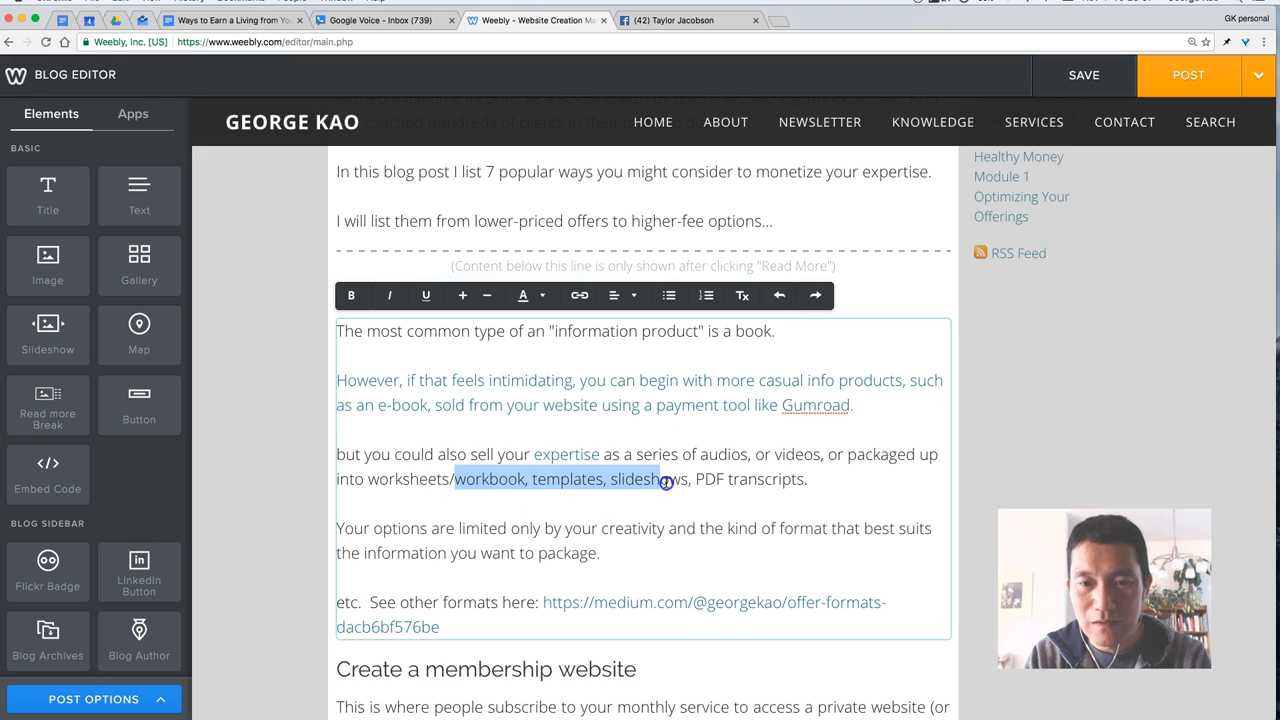
{"action": "left_click", "coordinate": [579, 295]}
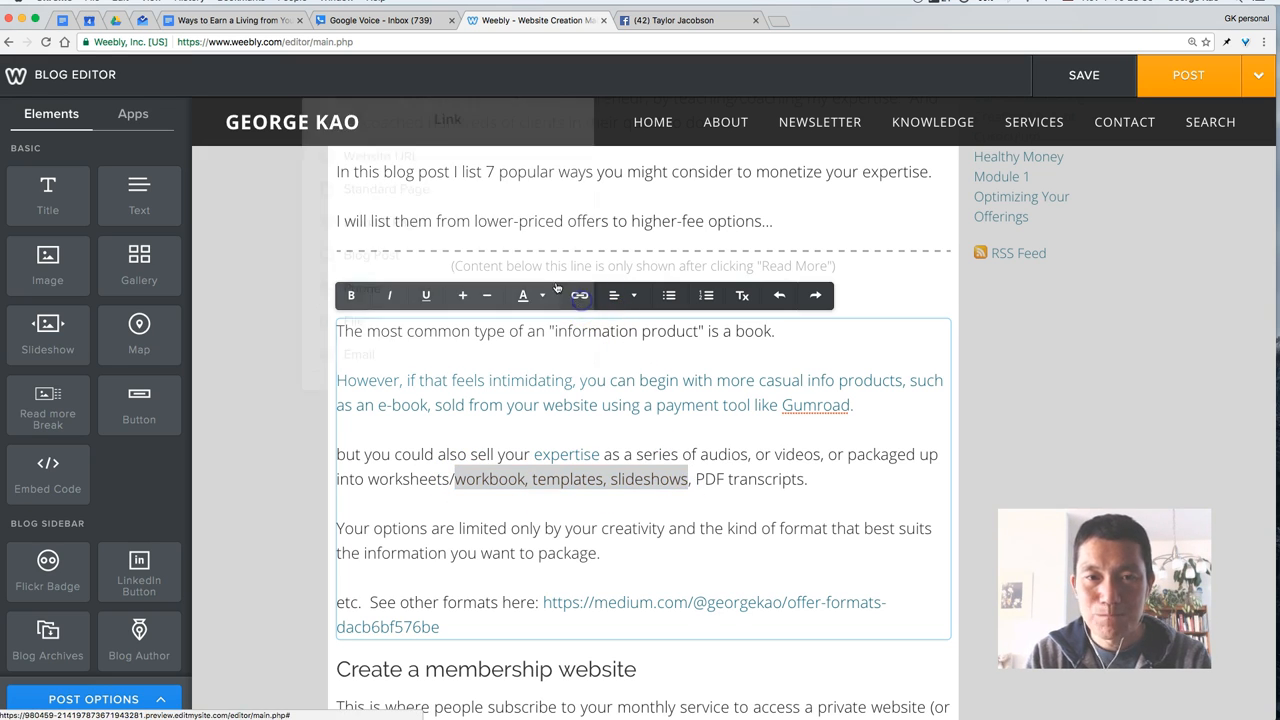
{"action": "type", "text": "dsakdl;k.com"}
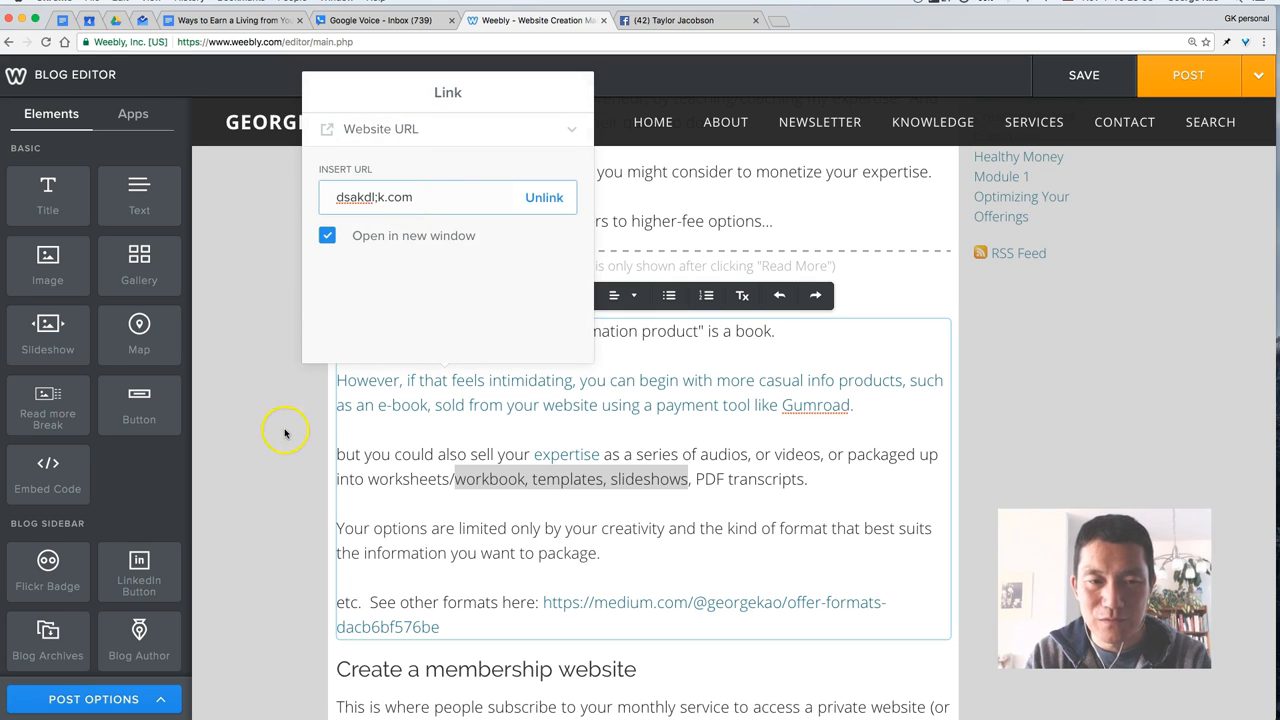
{"action": "left_click", "coordinate": [283, 430]}
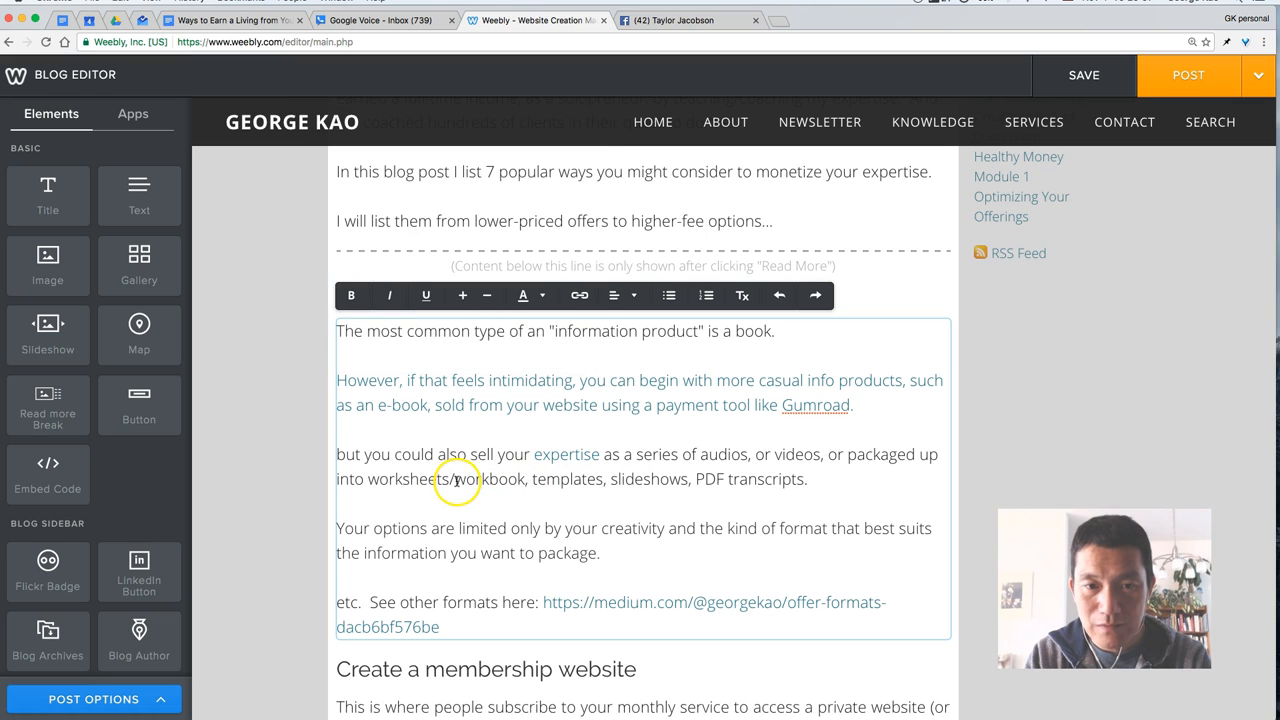
- Link 'workbook, templates, slideshows' to dsadjsalk.com and check the new link
{"action": "left_click_drag", "start_coordinate": [455, 479], "coordinate": [690, 479]}
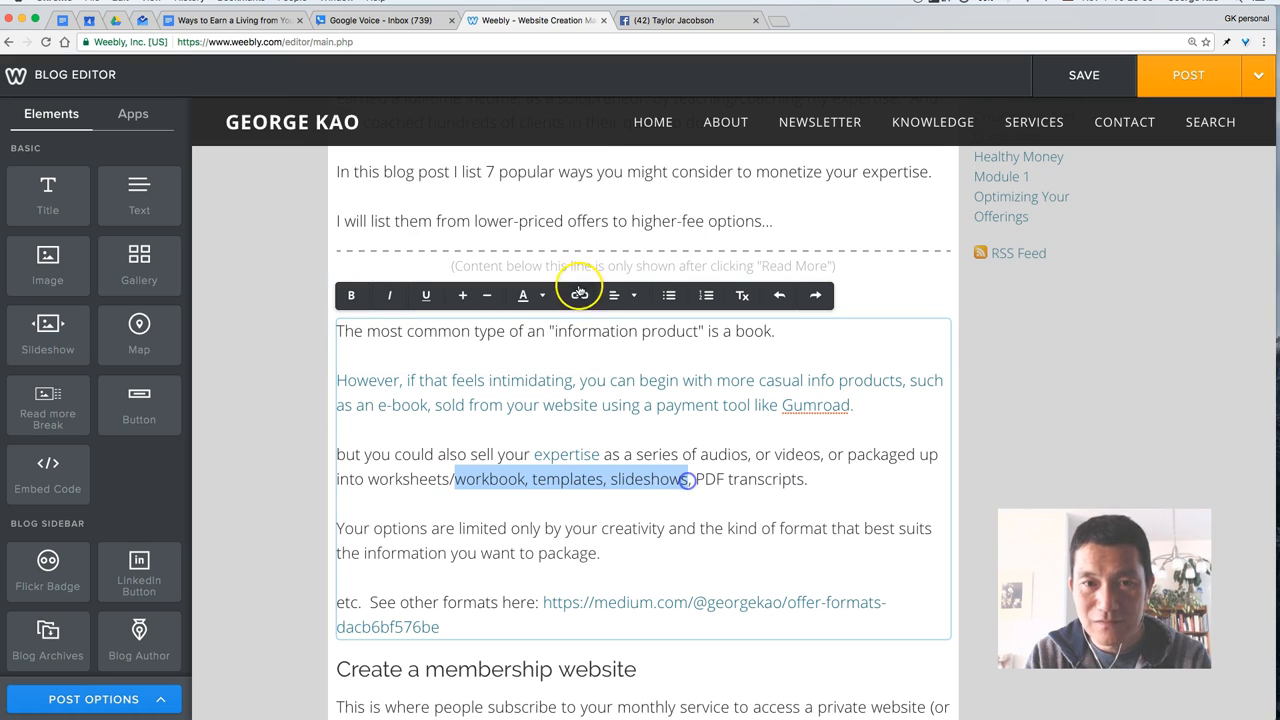
{"action": "left_click", "coordinate": [580, 295]}
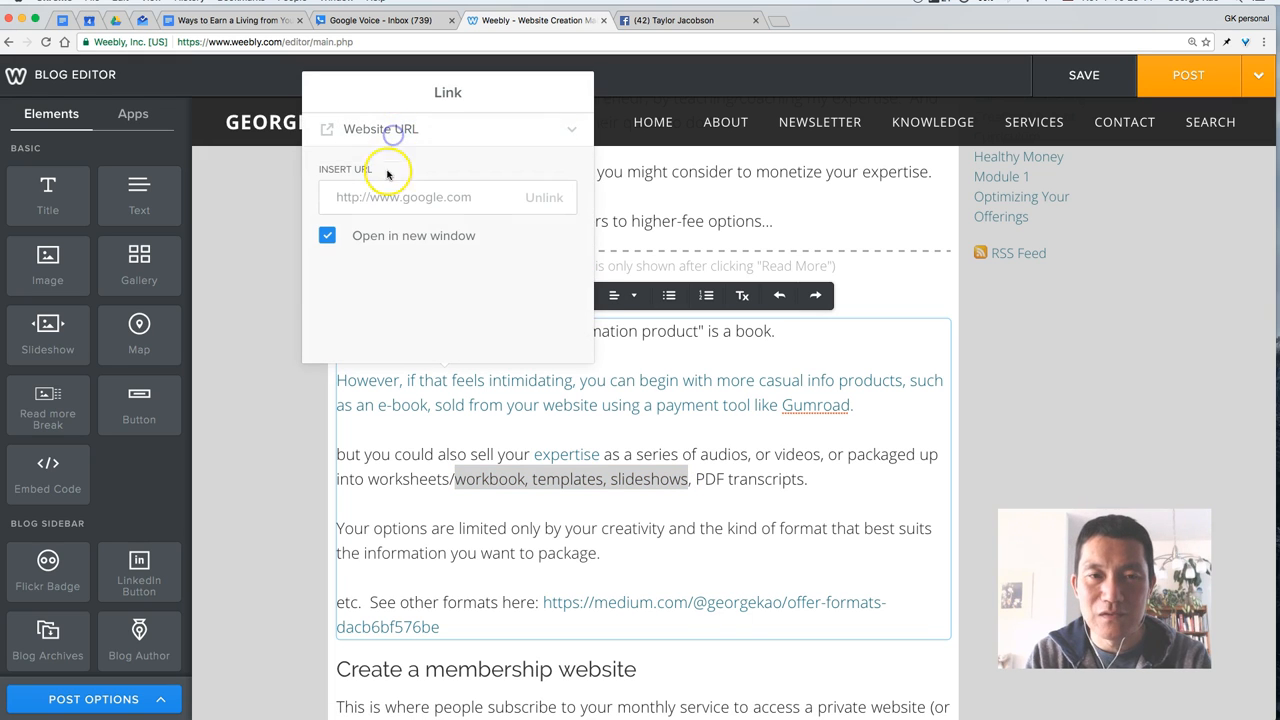
{"action": "type", "text": "dsadjsalk"}
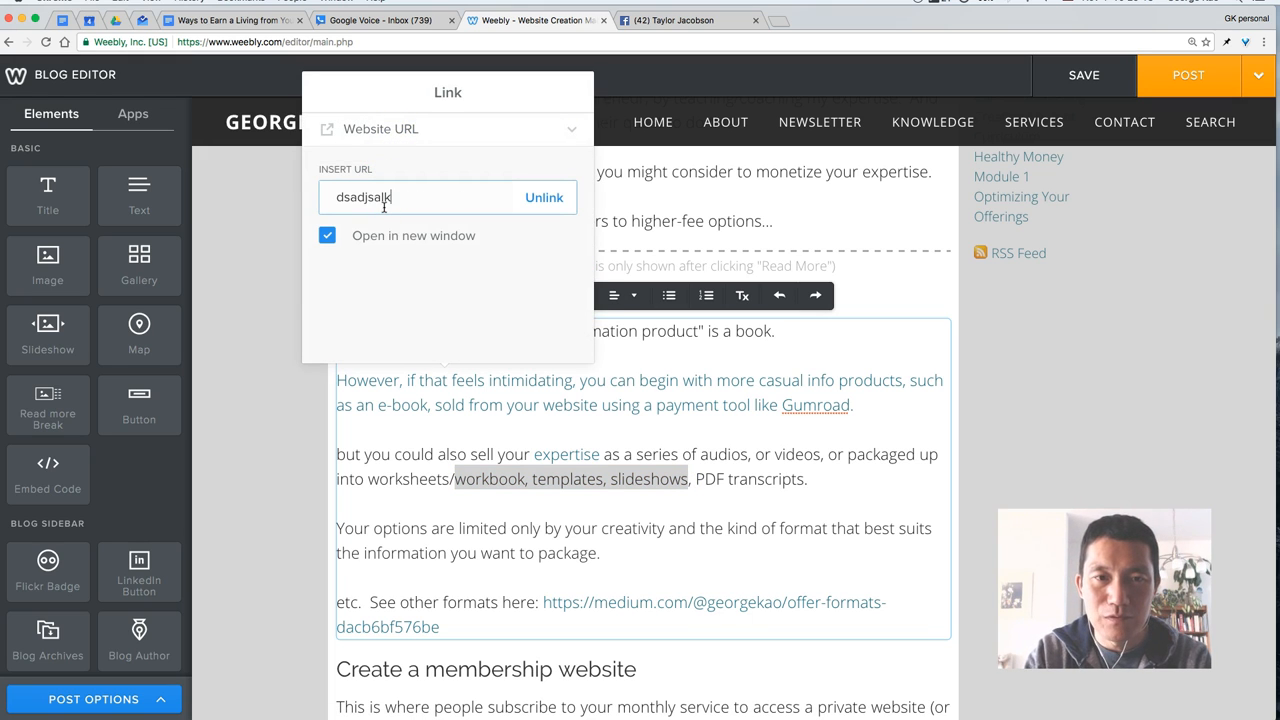
{"action": "type", "text": ".com"}
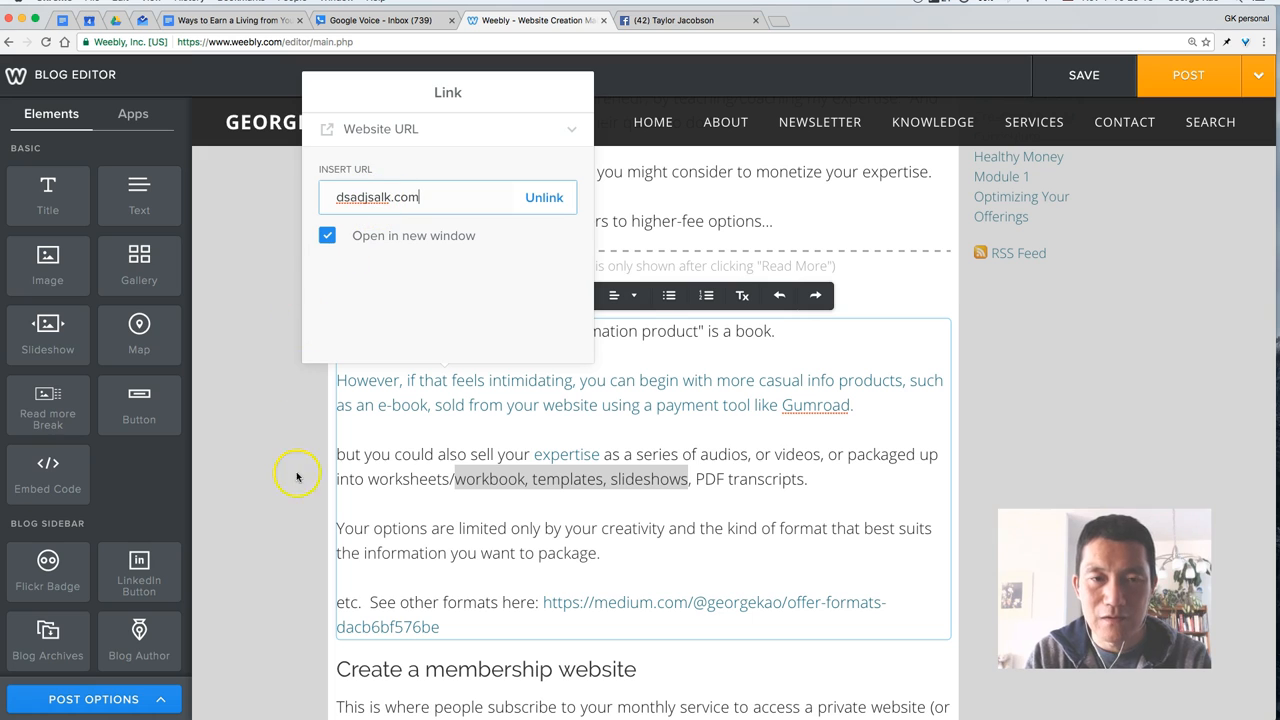
{"action": "mouse_move", "coordinate": [290, 430]}
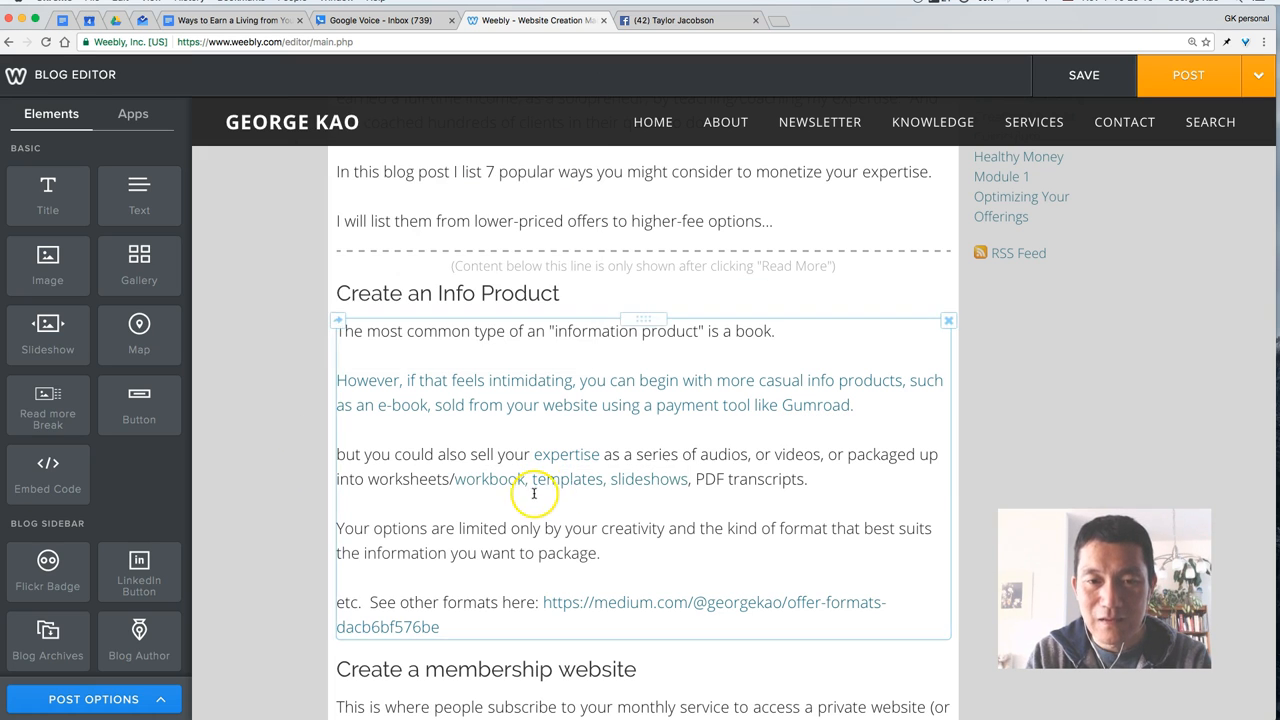
{"action": "left_click", "coordinate": [648, 479]}
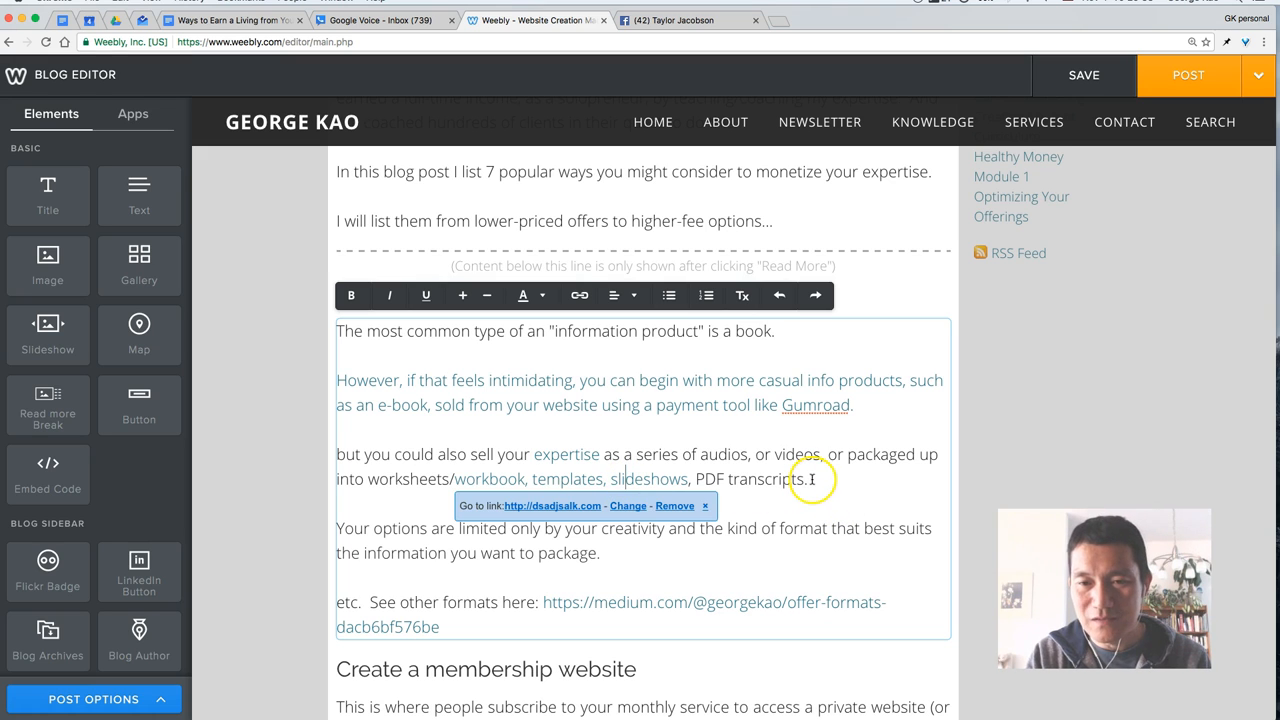
- Select from the start of the However paragraph through 'slideshows'
{"action": "left_click_drag", "start_coordinate": [336, 380], "coordinate": [808, 479]}
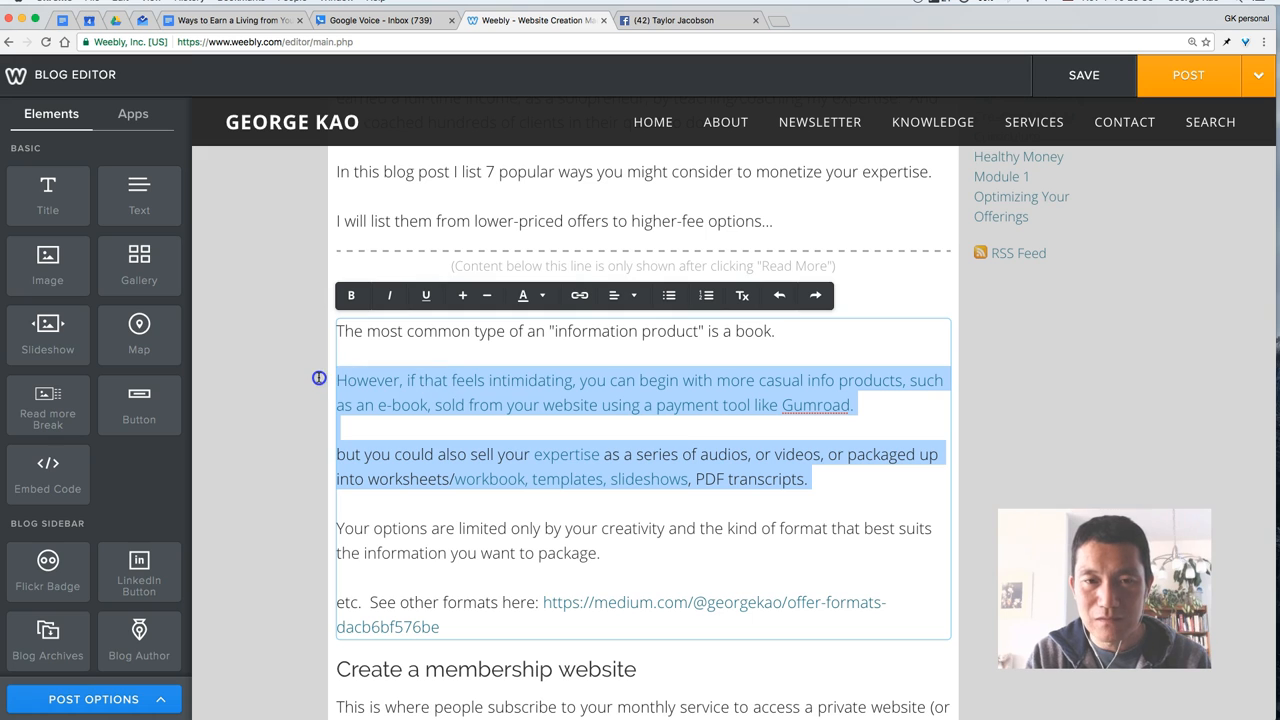
{"action": "left_click", "coordinate": [310, 368]}
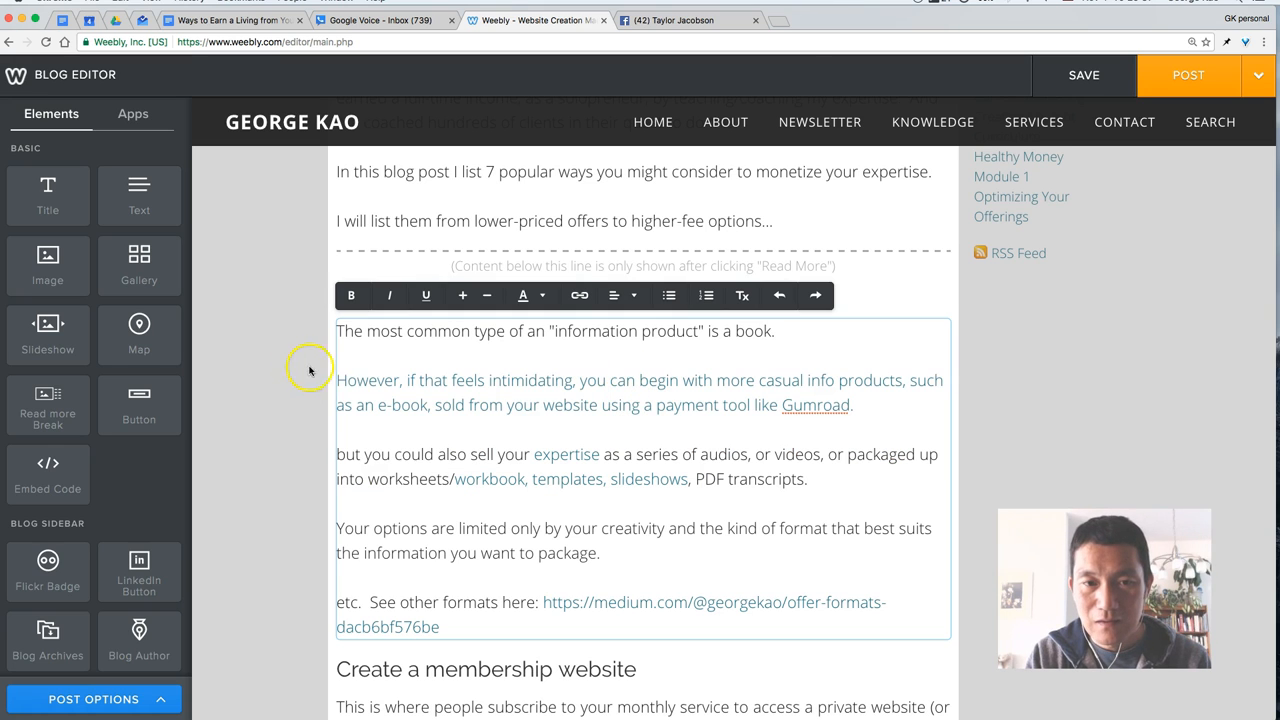
{"action": "left_click_drag", "start_coordinate": [336, 380], "coordinate": [683, 479]}
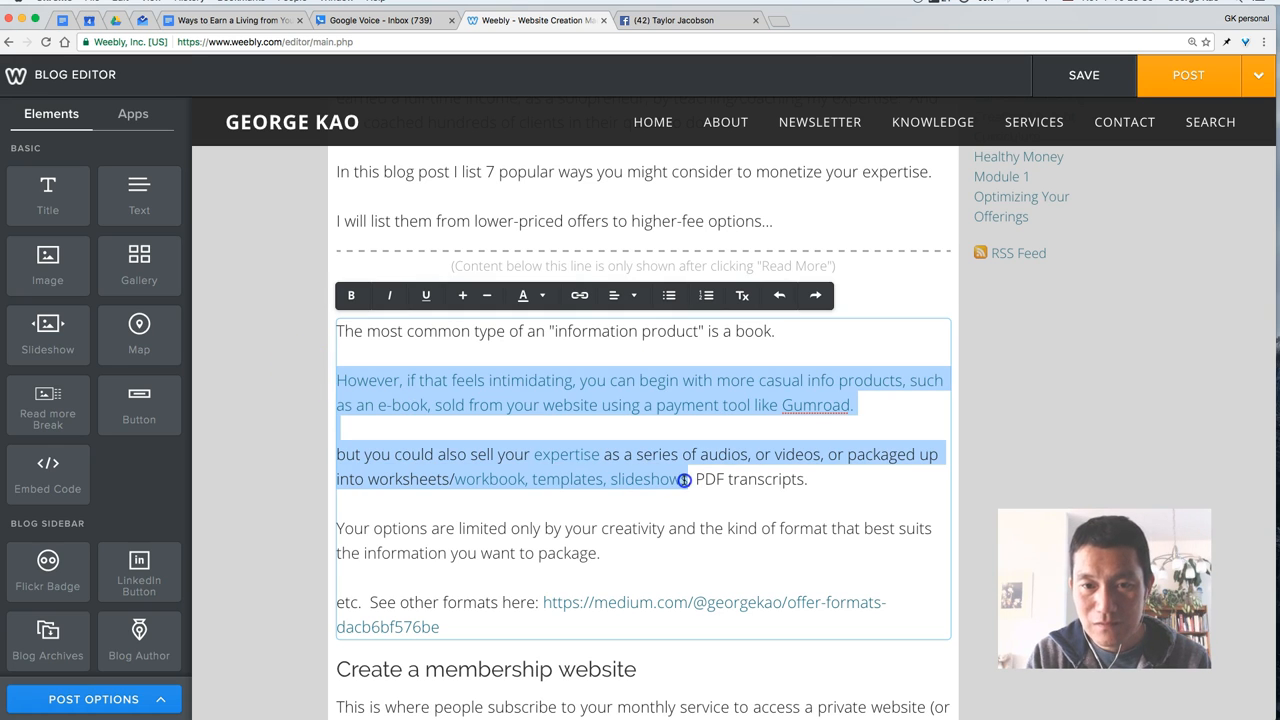